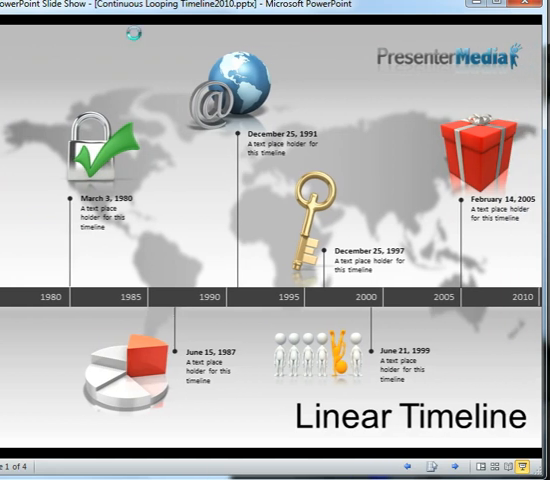
- End the looping timeline slide show to return to editing
key("Escape")
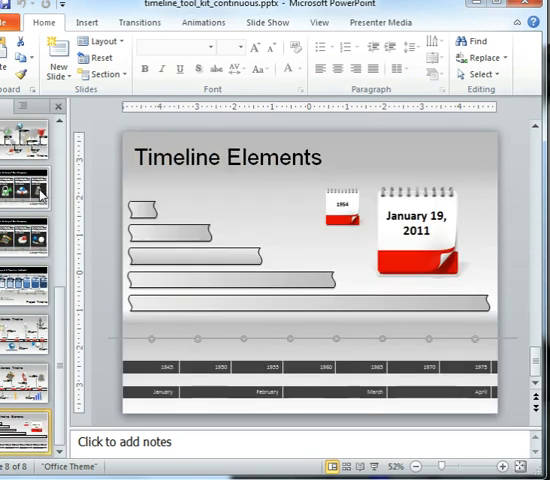
mouse_move(253, 343)
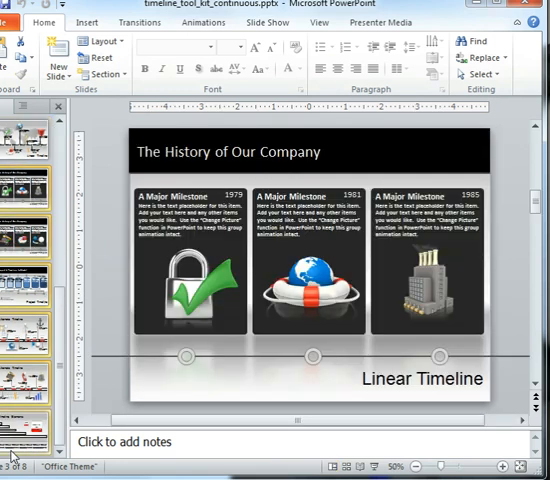
- Add a new slide after Linear Timeline and select its whole timeline bar
right_click(25, 430)
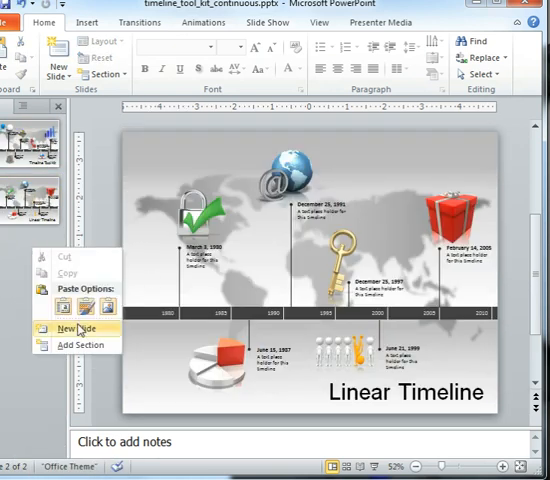
left_click(64, 328)
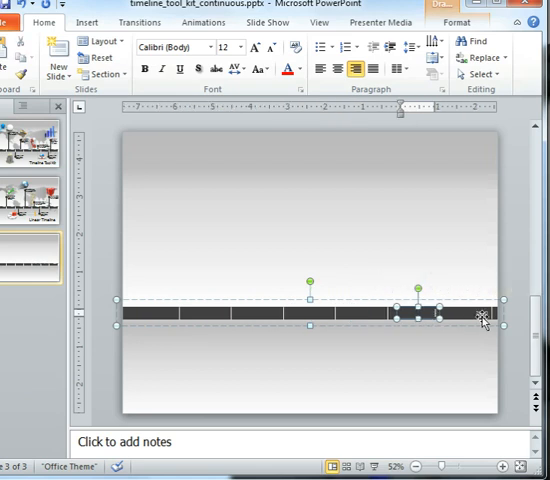
left_click(300, 220)
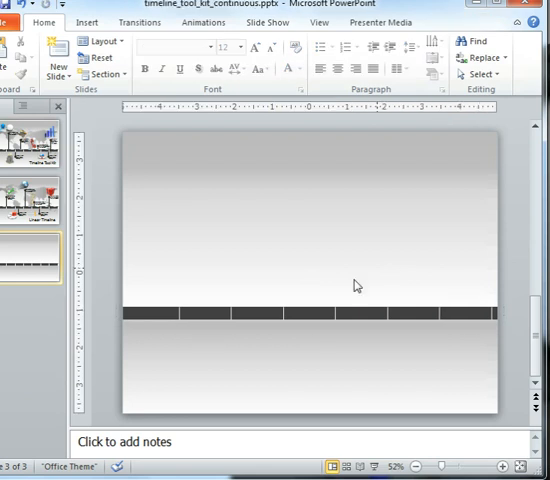
left_click(309, 315)
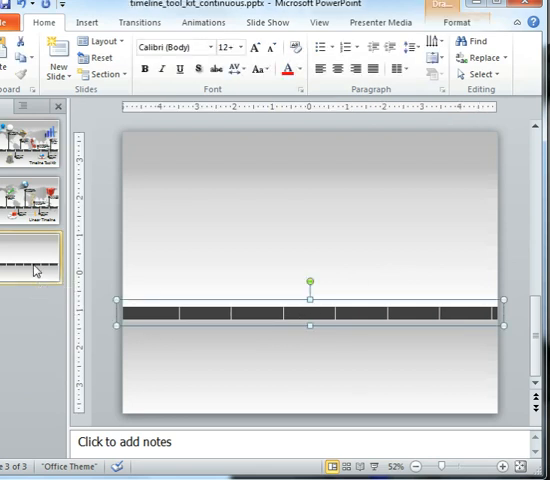
- Bring up the context menu for slide 3's thumbnail to duplicate it
right_click(33, 260)
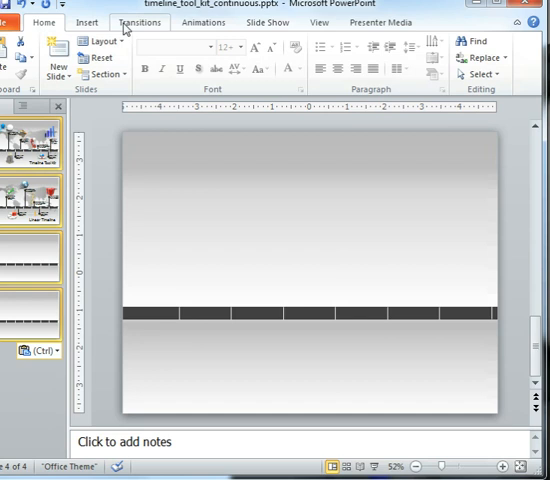
- Apply a Push transition with a chosen push direction, then show slide 1
left_click(139, 22)
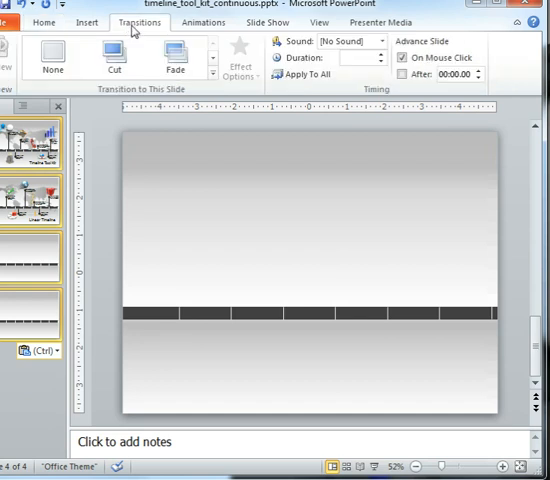
mouse_move(208, 63)
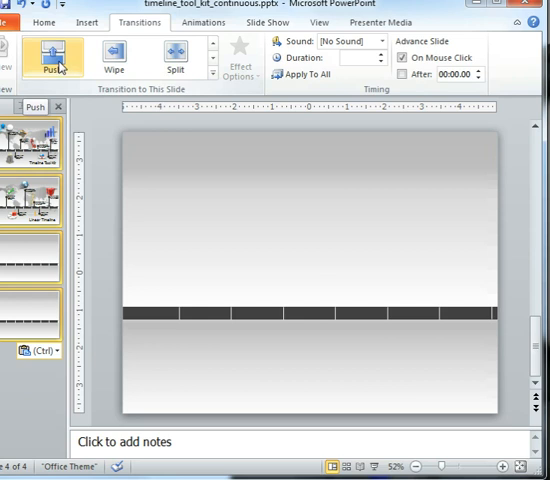
left_click(54, 55)
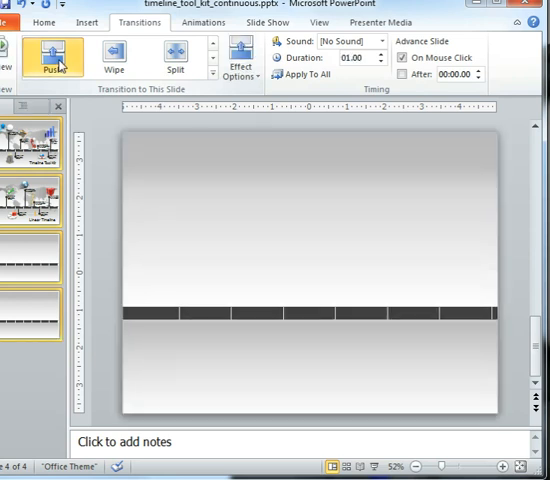
left_click(240, 57)
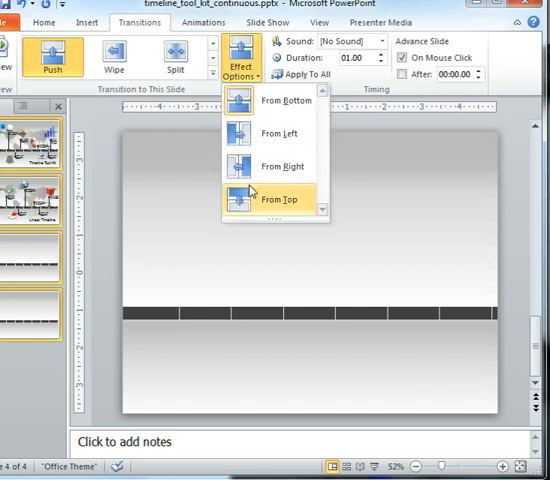
left_click(282, 199)
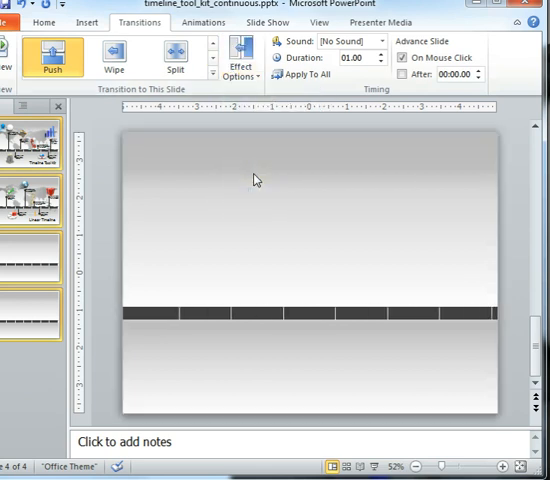
left_click(30, 145)
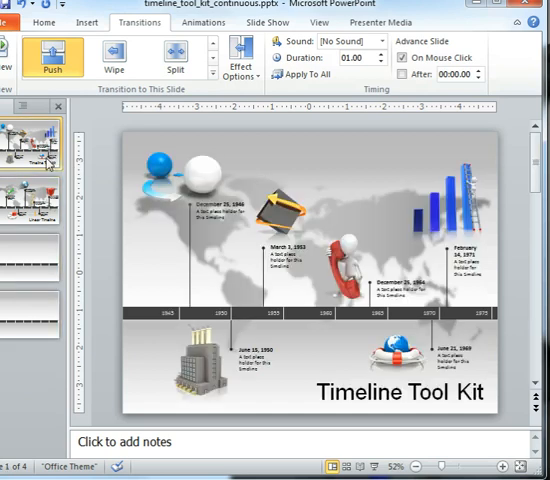
- Select and delete every animation listed in slide 1's Animation Pane
left_click(265, 22)
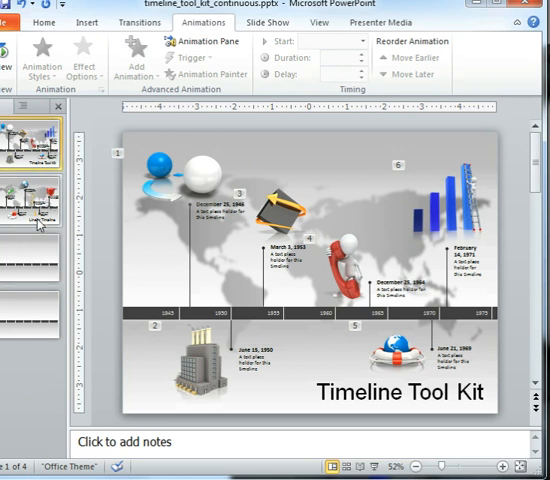
mouse_move(410, 57)
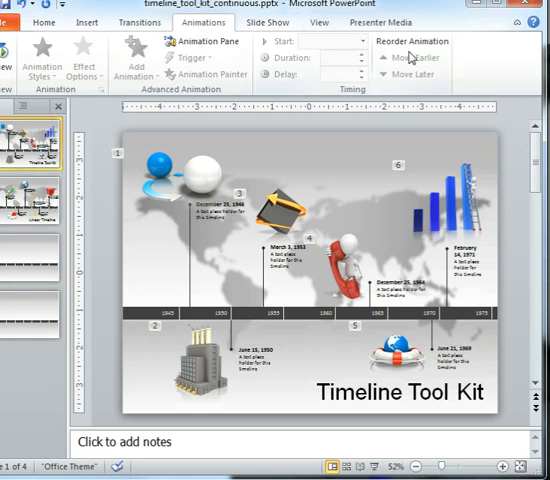
left_click(204, 41)
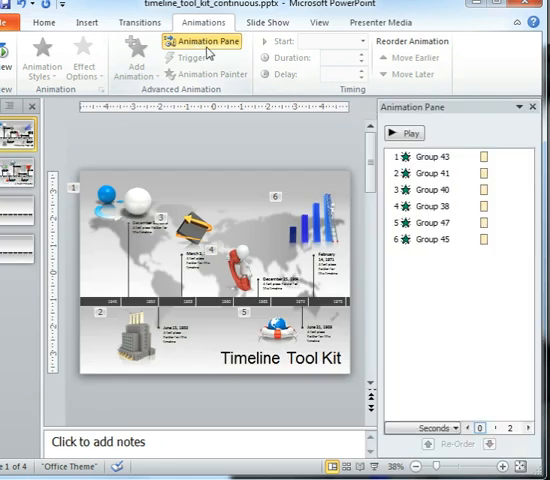
left_click(440, 222)
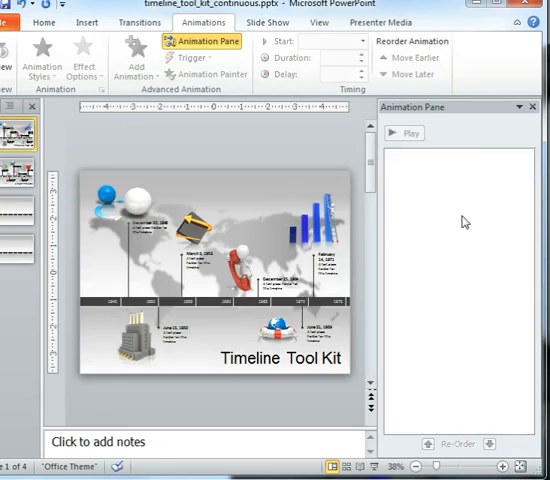
left_click(18, 175)
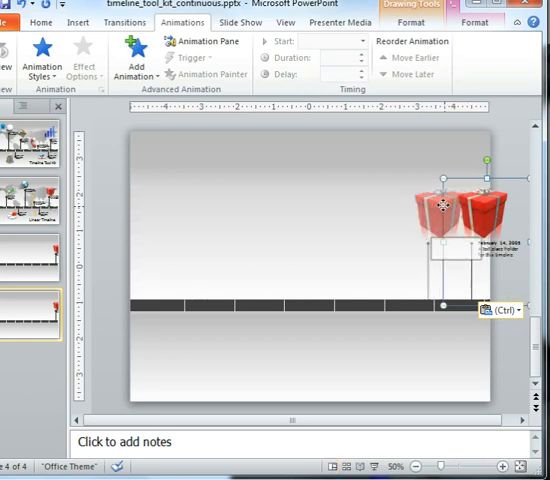
- Drag slide 4's gift milestone past the left edge so it overhangs, then reselect it
left_click_drag(435, 205, 148, 205)
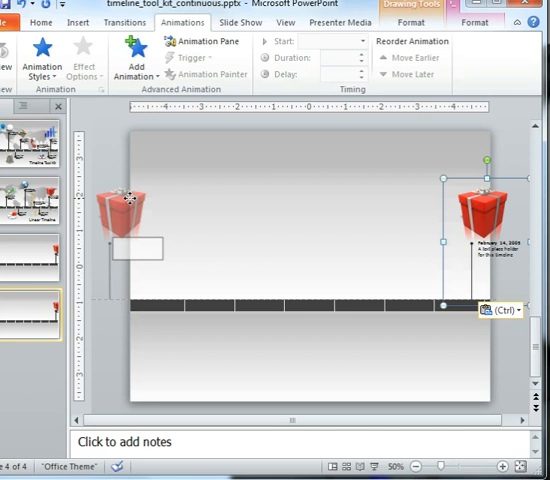
left_click_drag(485, 210, 120, 210)
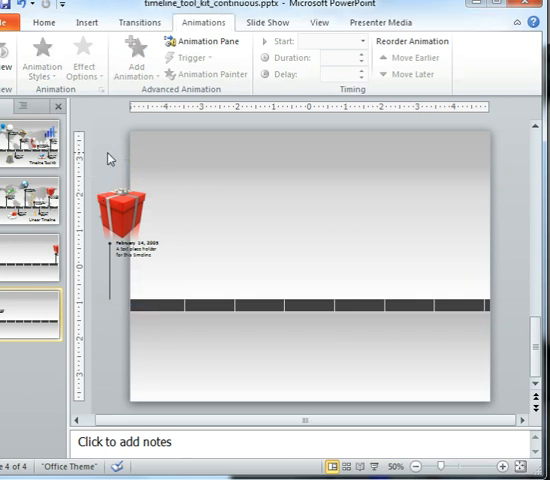
left_click(32, 257)
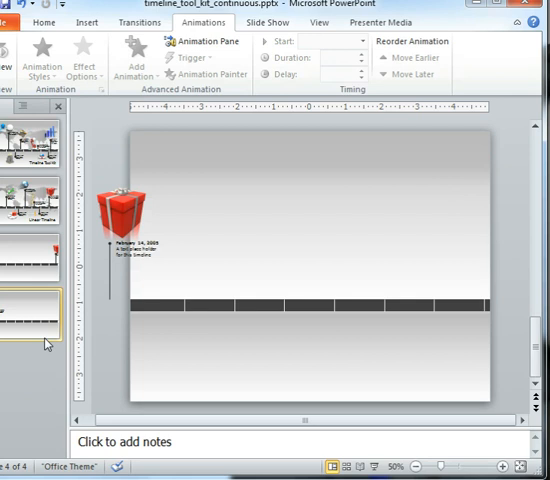
left_click(122, 200)
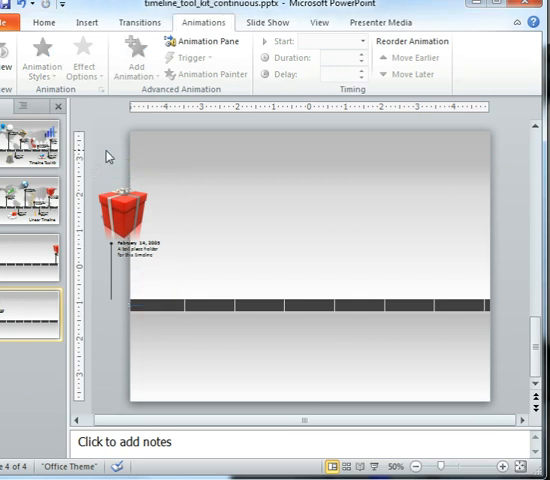
mouse_move(202, 188)
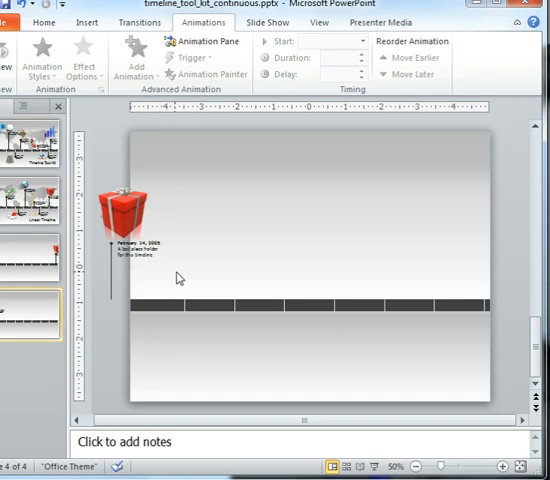
left_click(125, 215)
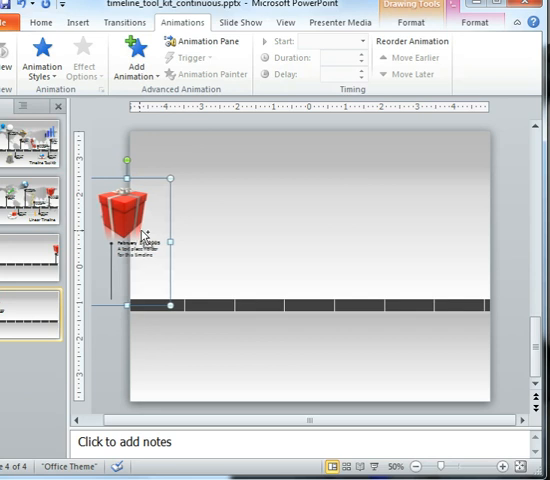
mouse_move(243, 254)
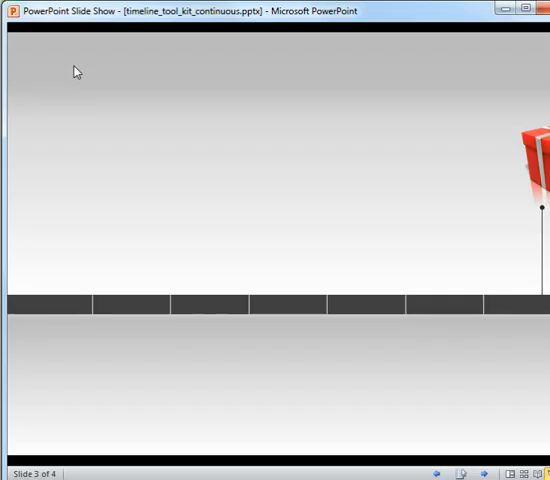
mouse_move(205, 161)
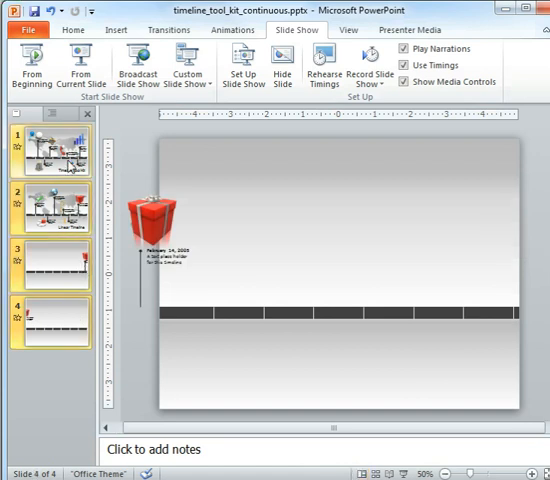
- Switch to the Transitions tab to reach the Push Duration setting
left_click(170, 29)
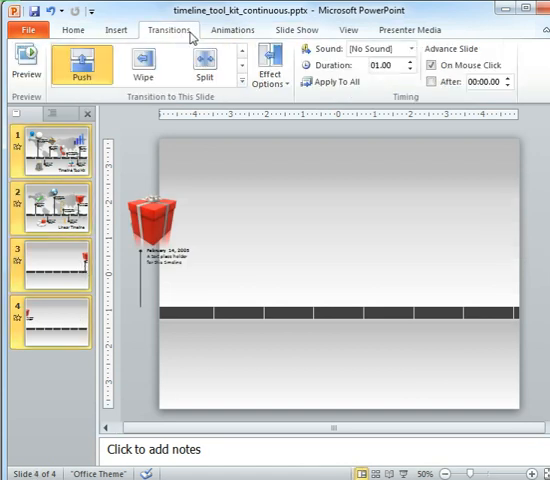
mouse_move(378, 65)
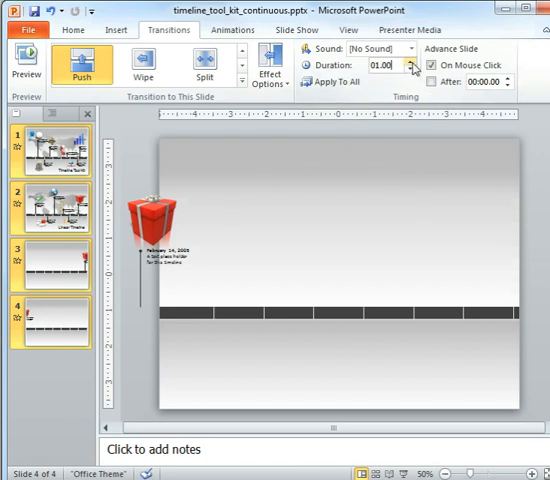
mouse_move(378, 65)
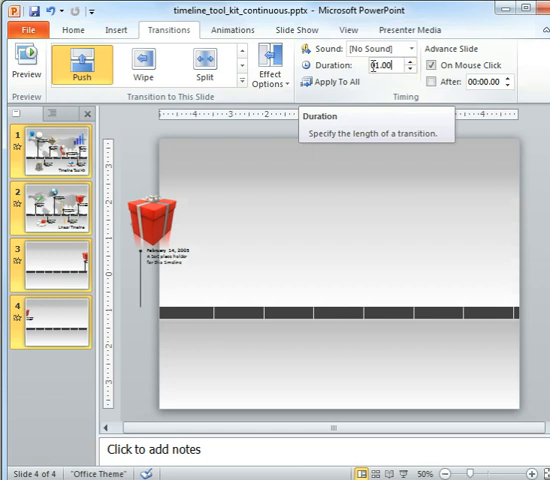
mouse_move(443, 167)
type("05")
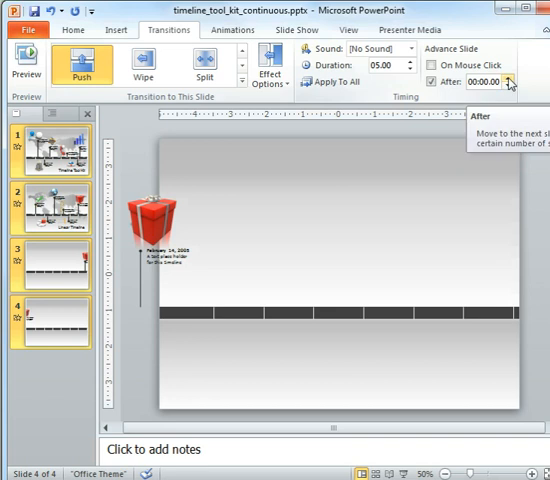
- Raise slide 4's After auto-advance timing to 00:02.00
left_click(508, 78)
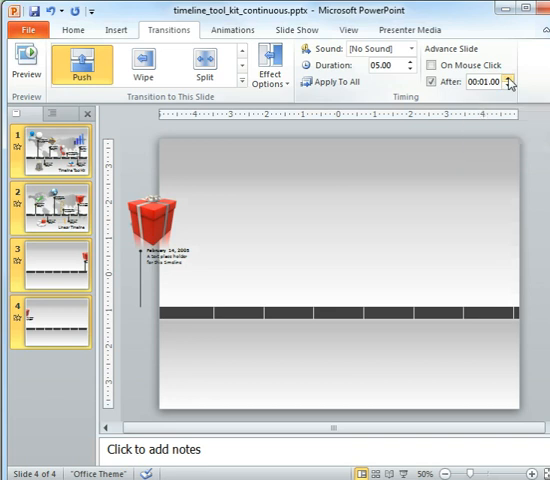
left_click(509, 78)
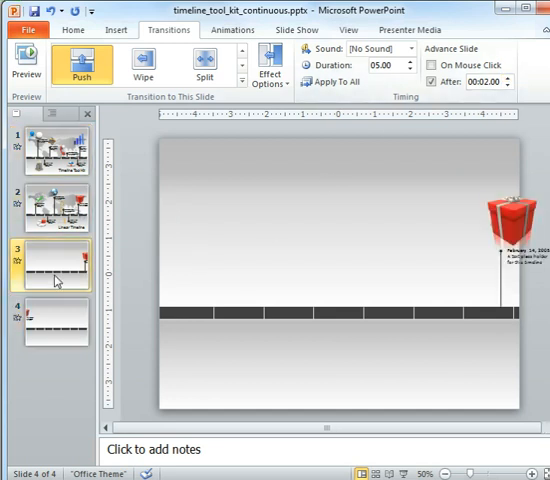
left_click(297, 29)
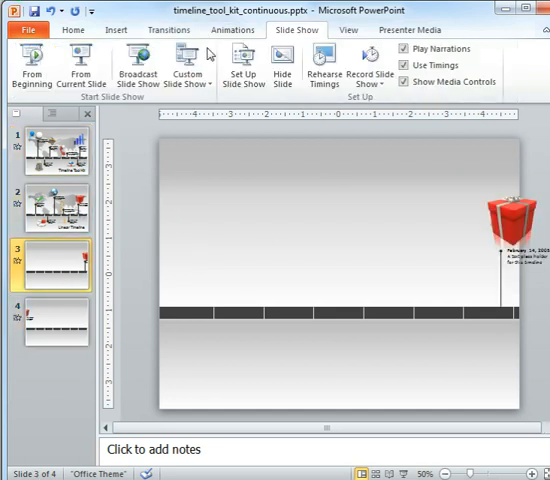
left_click(31, 65)
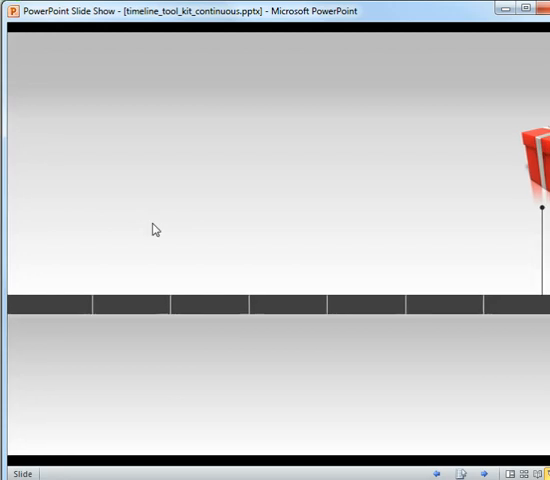
left_click(152, 223)
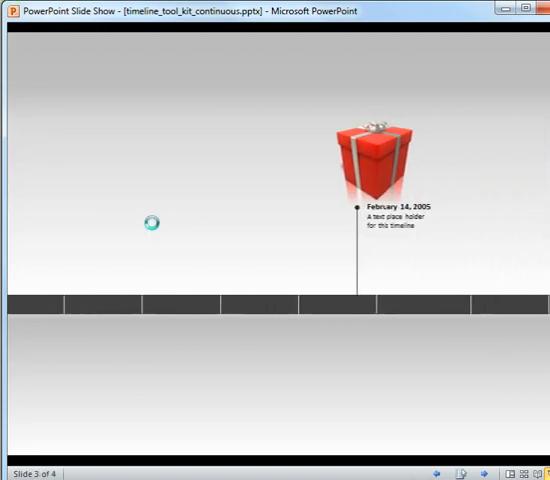
left_click(150, 222)
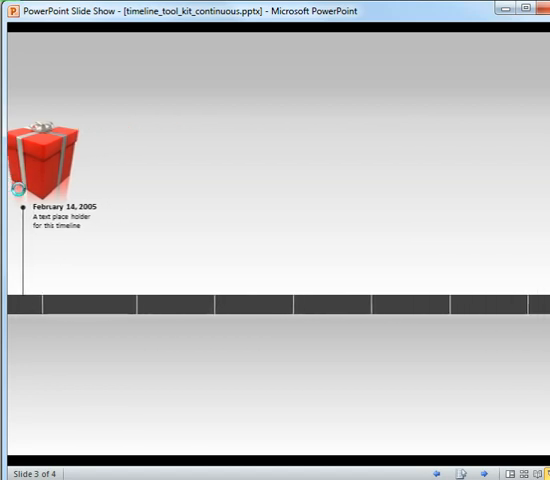
key("Escape")
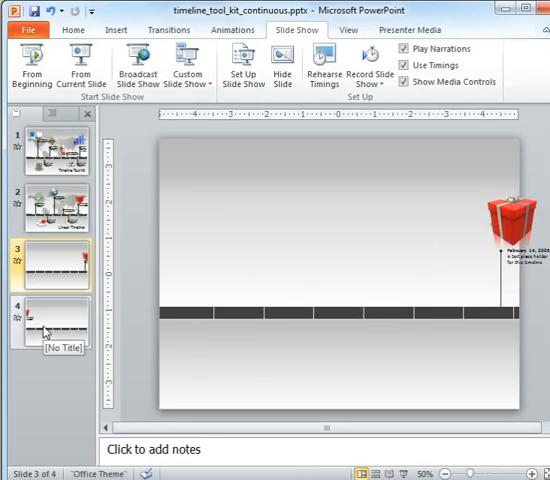
- View slide 4, then slide 3, comparing where the gift graphic sits
left_click(57, 323)
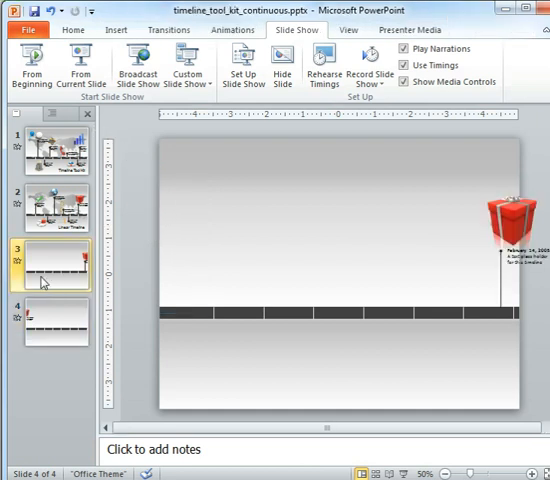
left_click(37, 68)
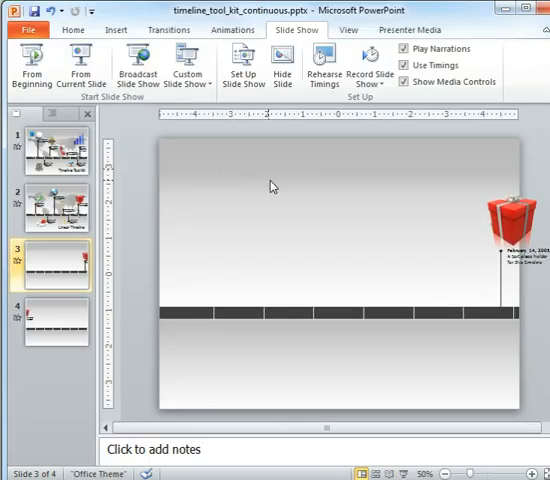
mouse_move(444, 218)
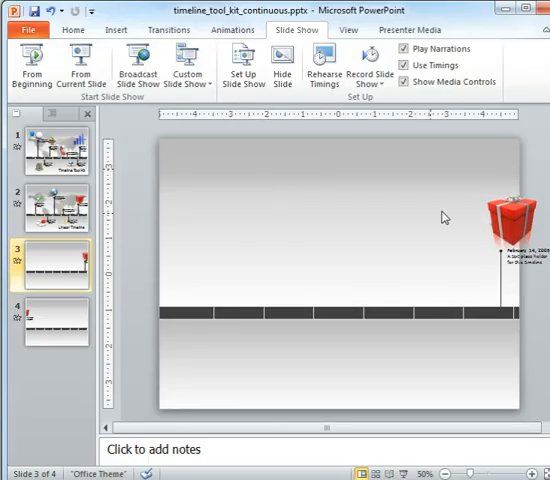
left_click(500, 210)
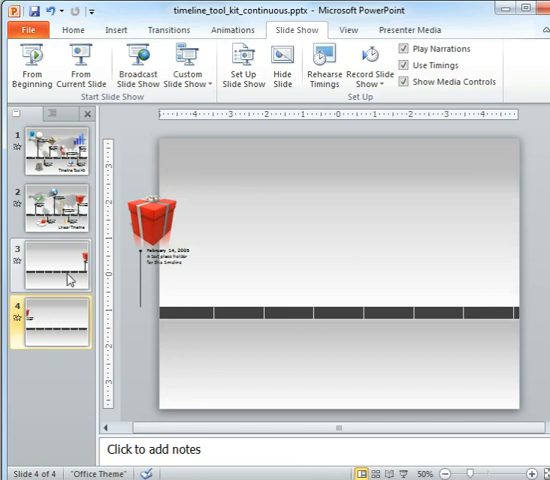
- Copy the globe event onto slide 3 and the pie-chart and arrow events onto slide 4
left_click(57, 210)
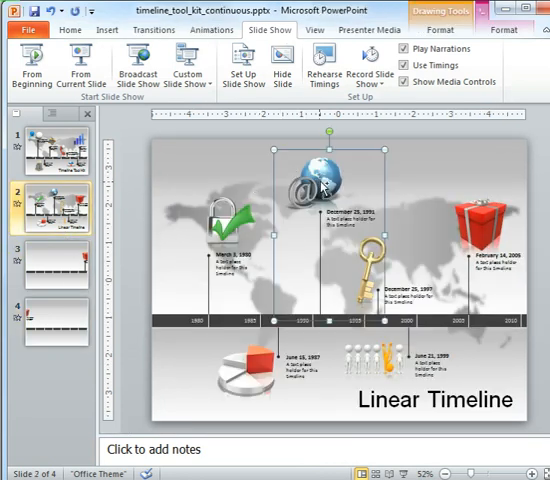
left_click(57, 265)
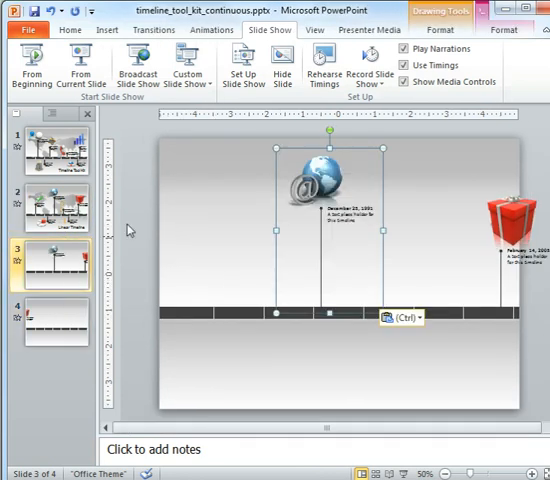
left_click(57, 210)
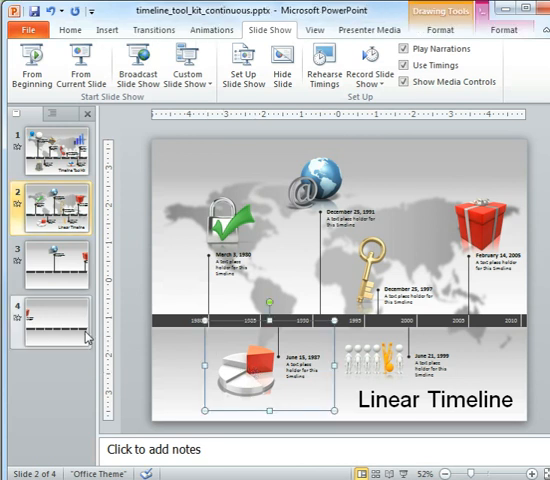
left_click(57, 152)
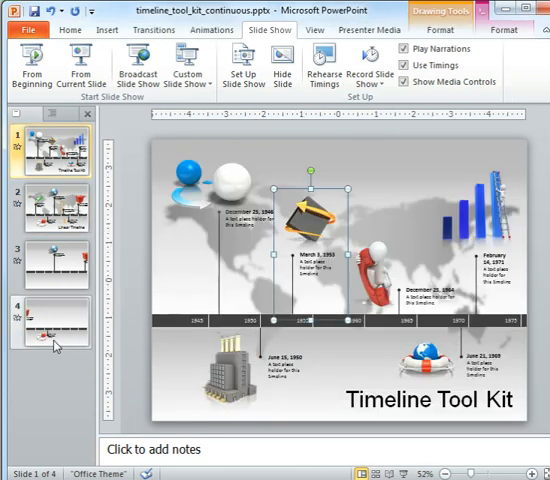
left_click(55, 320)
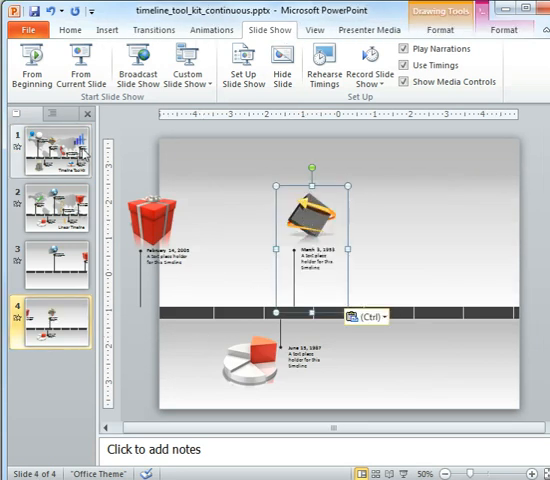
- Copy slide 1's people event onto slide 3 and factory event onto slide 4
left_click(55, 150)
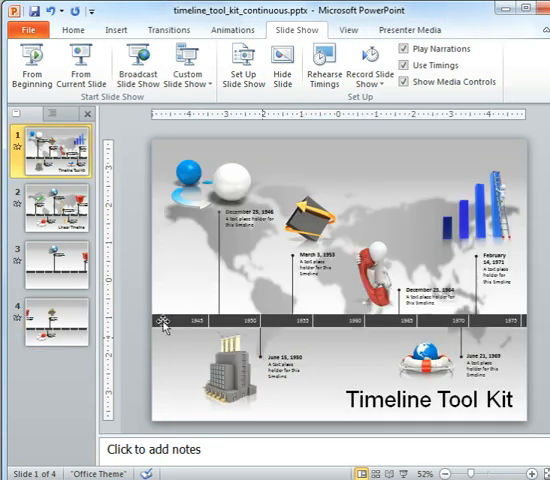
left_click(57, 210)
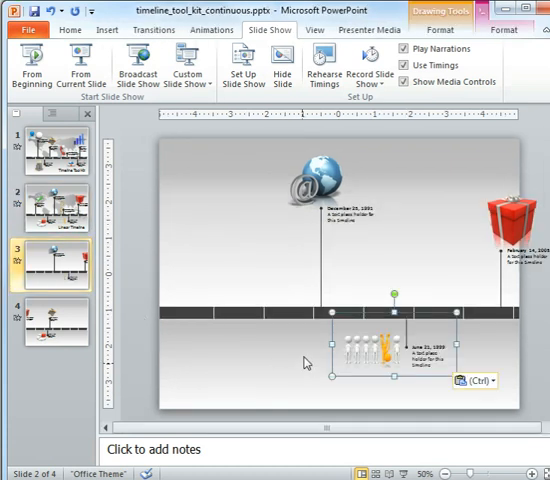
left_click(55, 155)
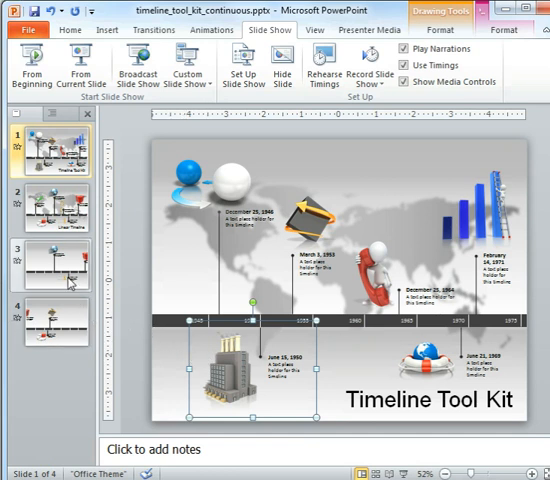
left_click(55, 320)
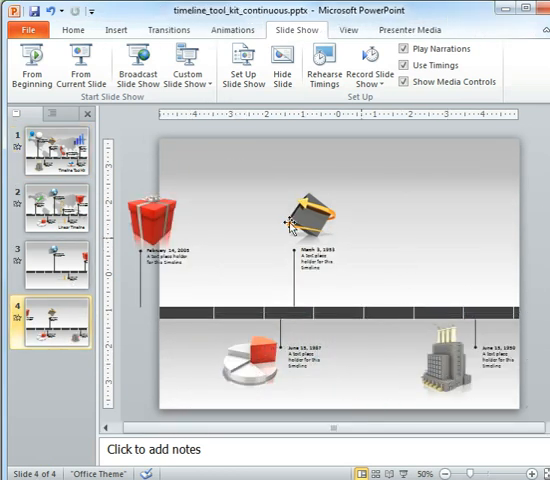
- Move the pasted bar chart milestone from slide 3 onto slide 4, then return to slide 1
left_click(57, 152)
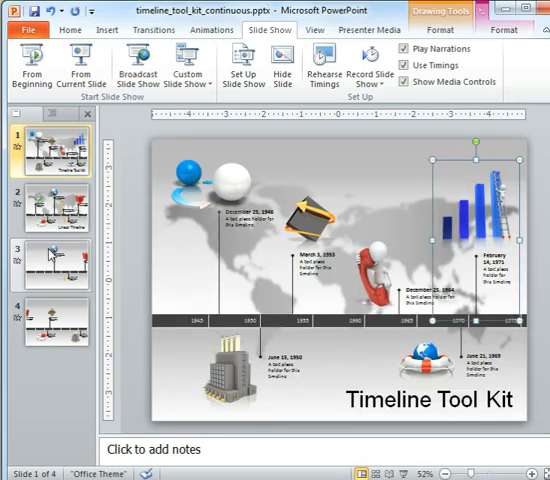
left_click(57, 265)
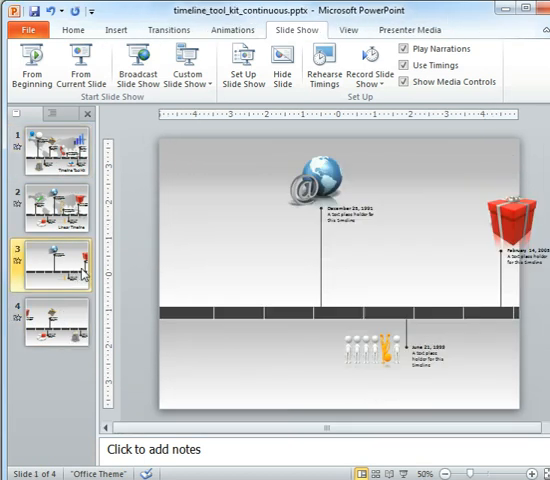
key("ctrl+v")
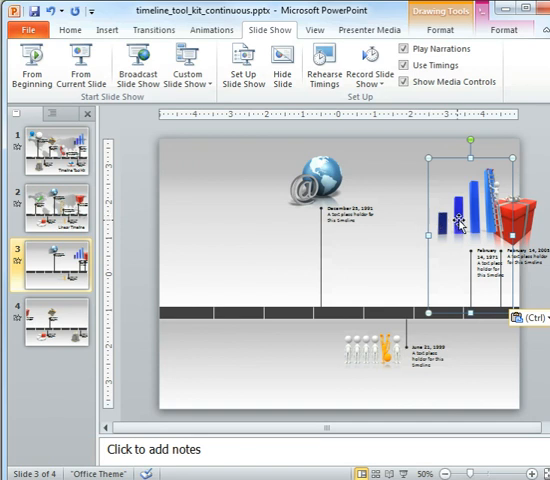
key("Delete")
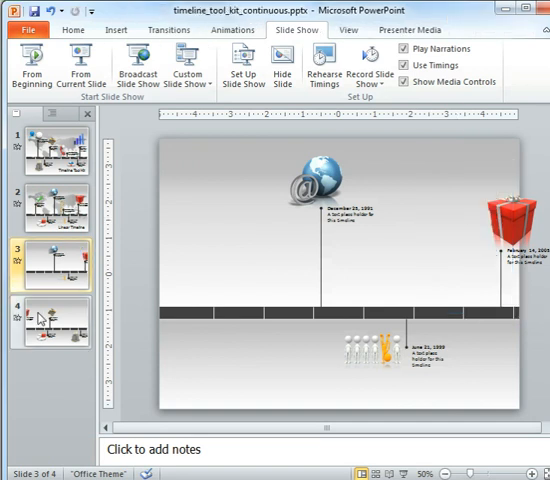
left_click(55, 320)
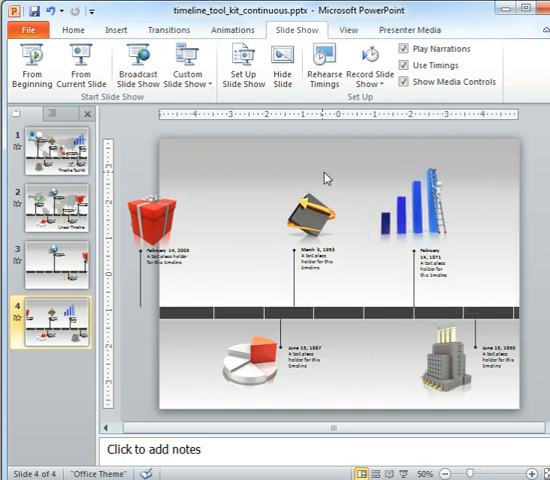
left_click(57, 152)
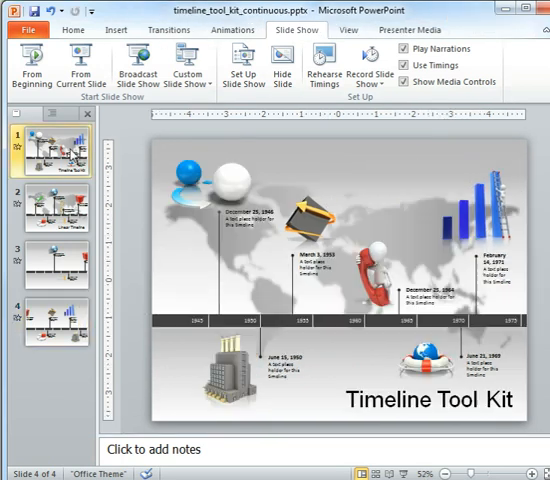
left_click(57, 165)
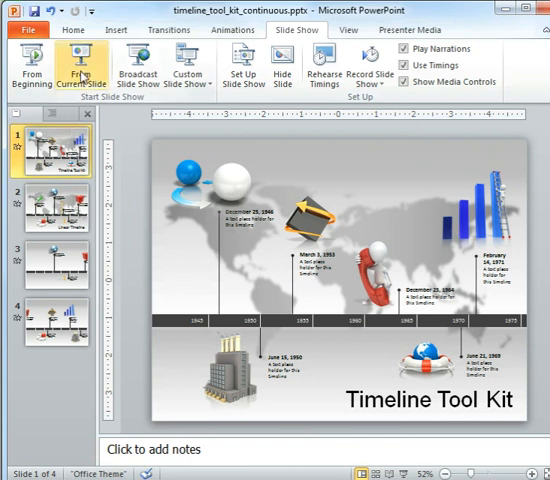
left_click(80, 68)
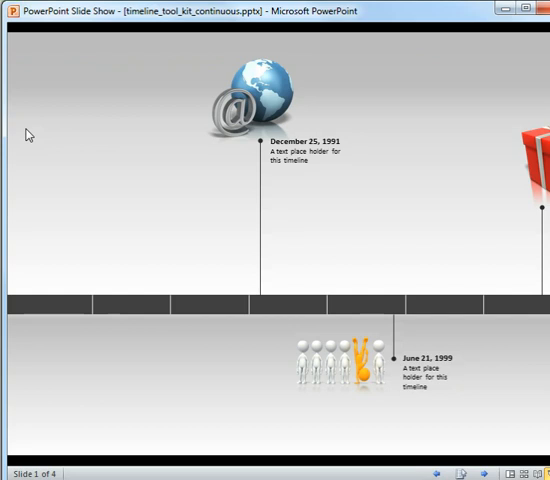
key("Escape")
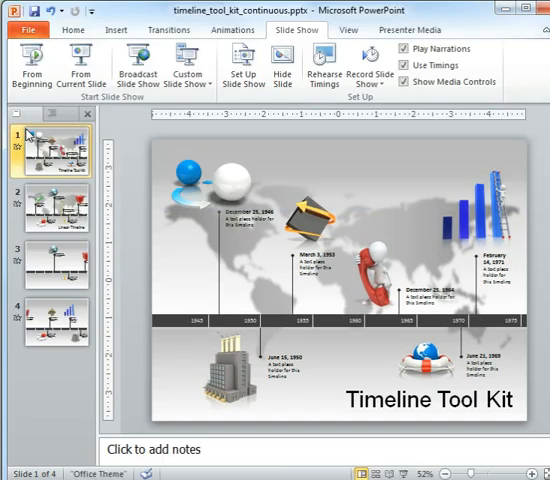